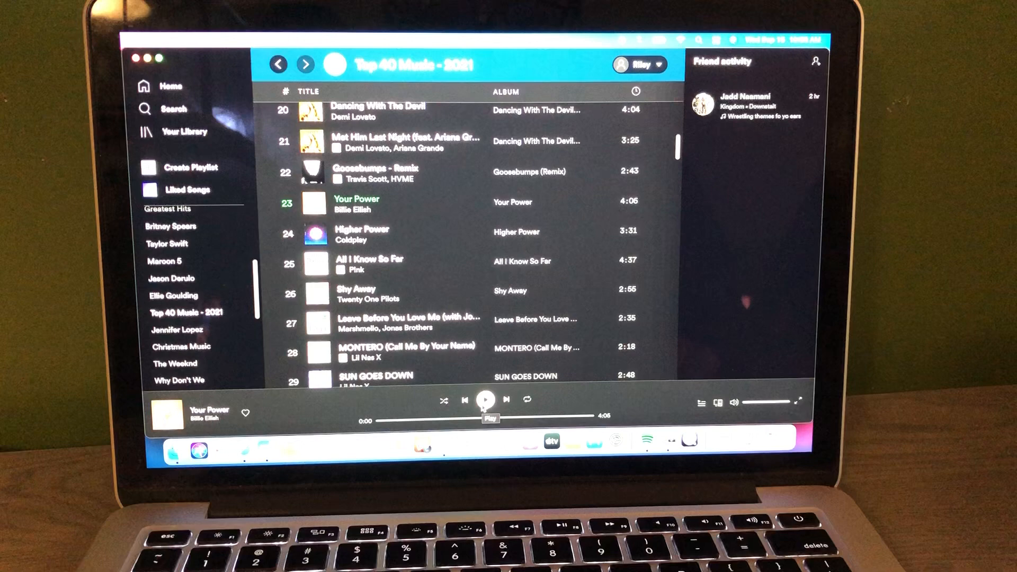
# - Play Billie Eilish's 'Your Power' from the bottom player bar
pyautogui.click(488, 400)
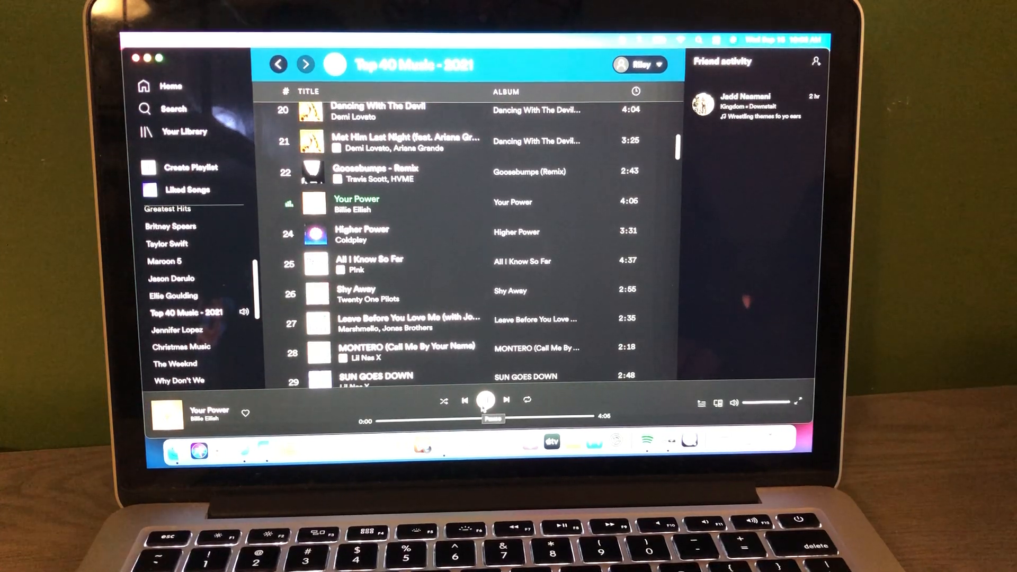
pyautogui.click(485, 401)
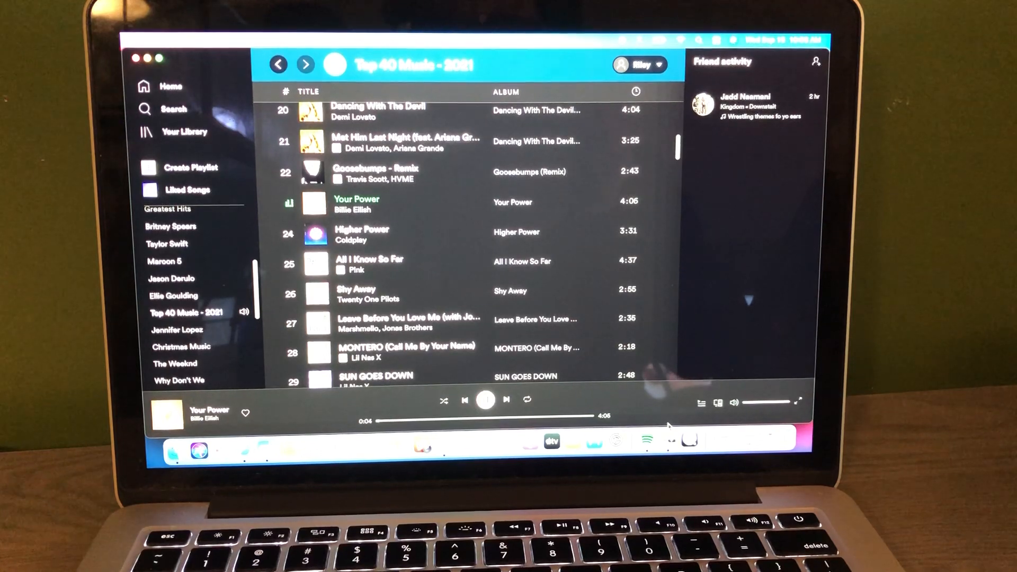
pyautogui.click(485, 398)
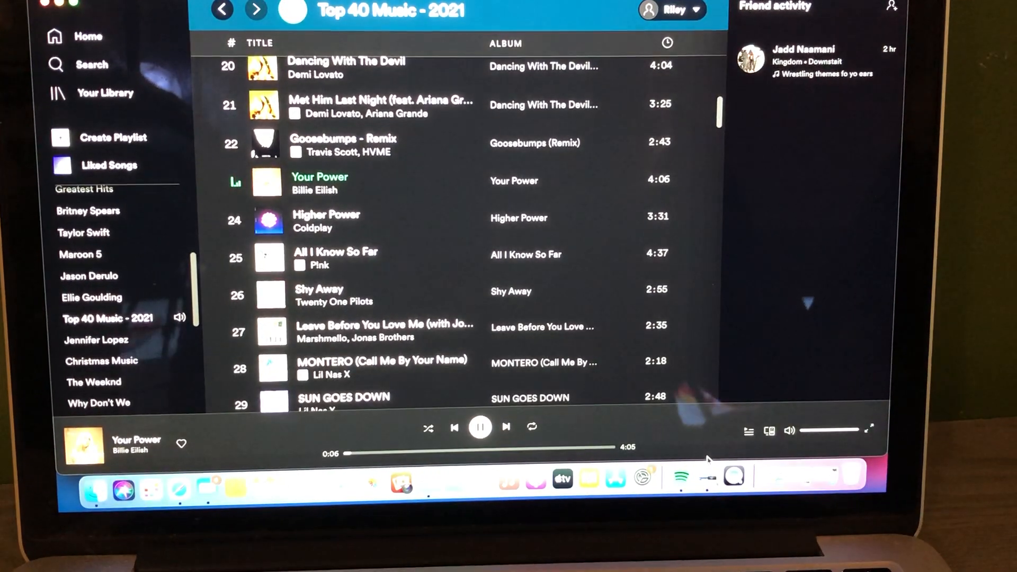